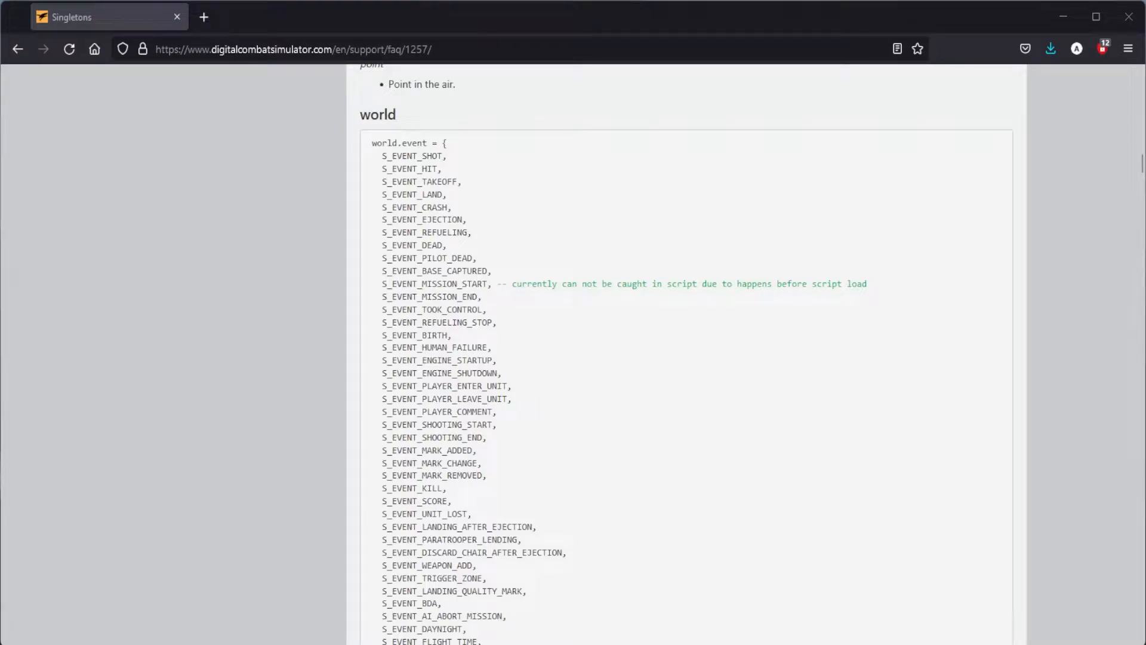
# - Create a trigger named EventScript with a new DO SCRIPT action in the Triggers panel
pyautogui.scroll(-3)
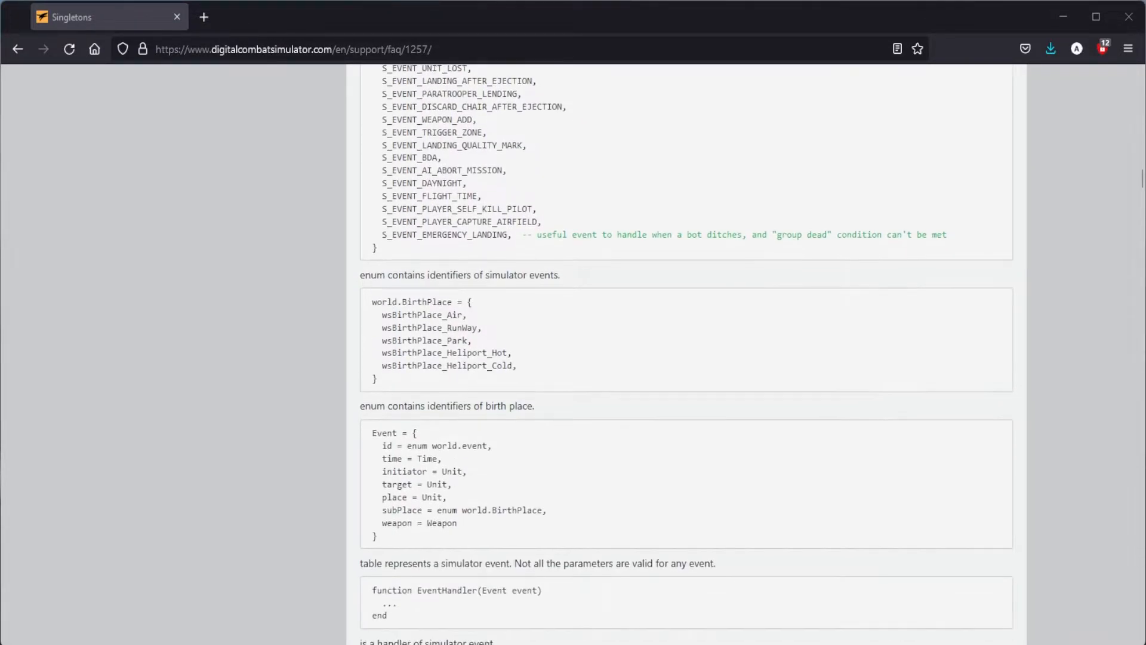
pyautogui.scroll(-3)
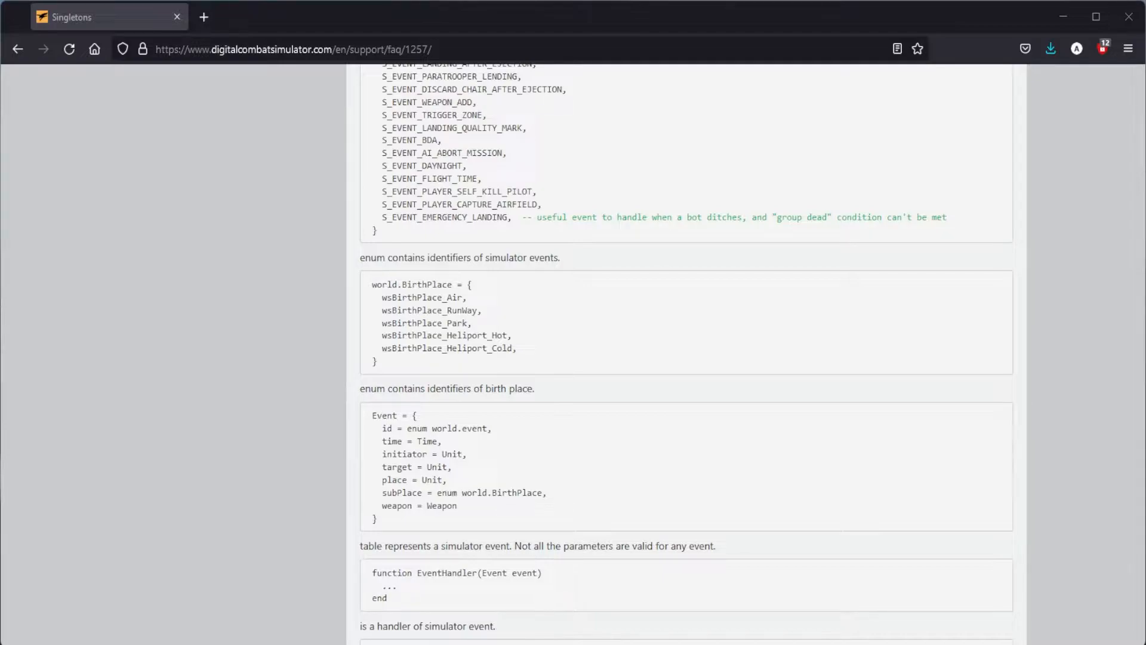
pyautogui.scroll(-3)
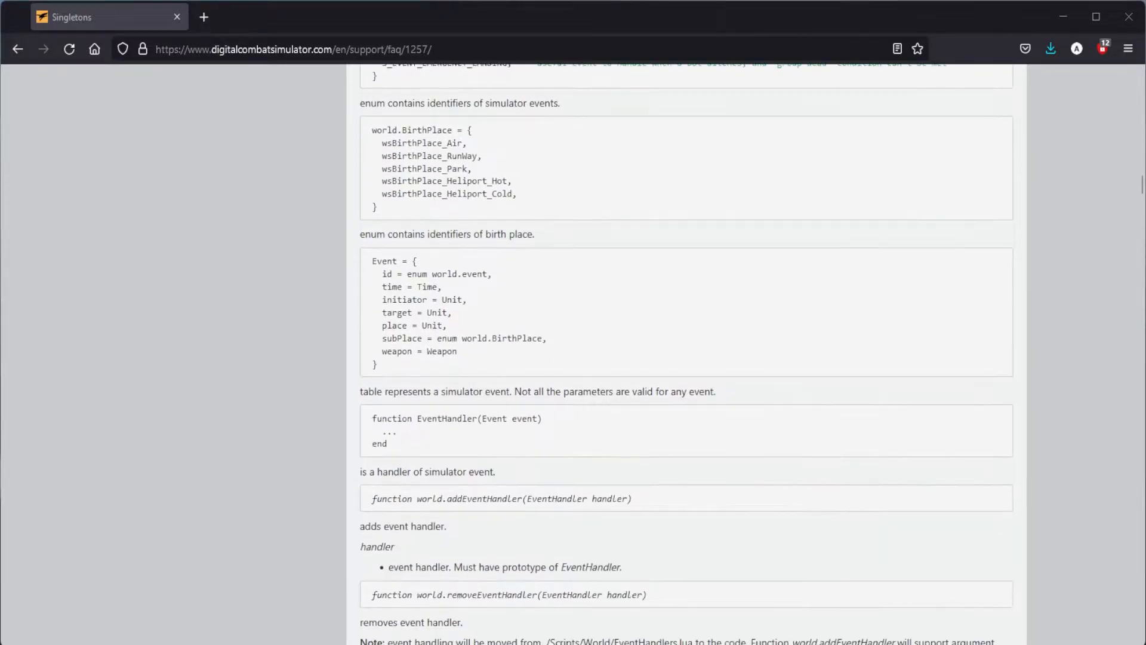
pyautogui.scroll(-3)
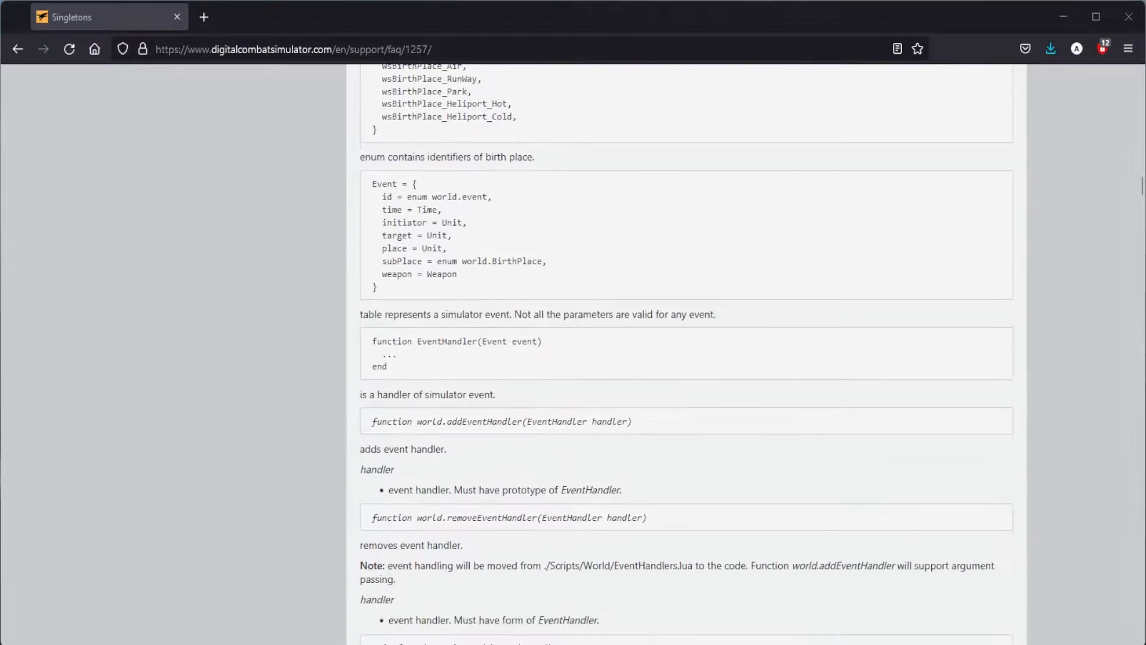
pyautogui.scroll(-3)
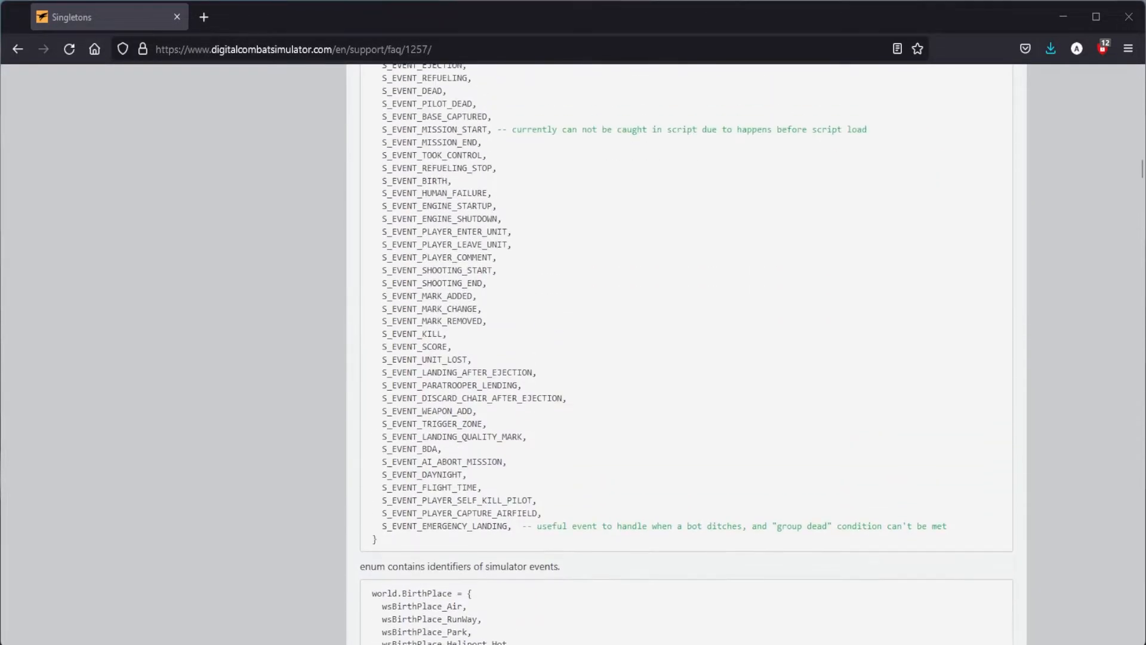
pyautogui.scroll(3)
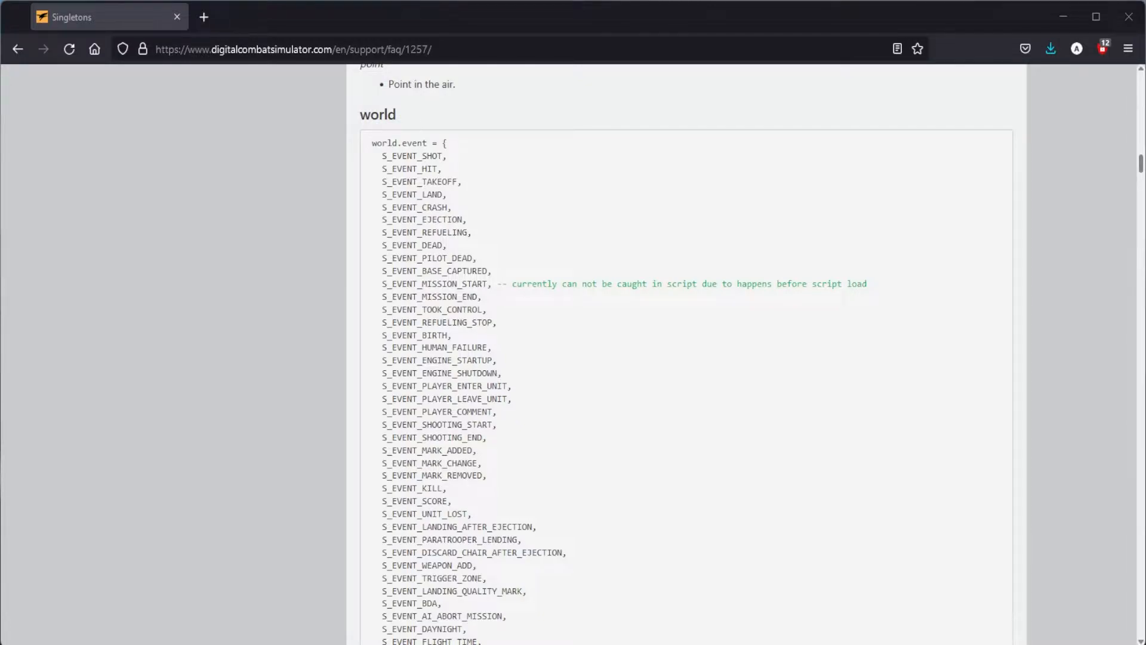
pyautogui.scroll(-3)
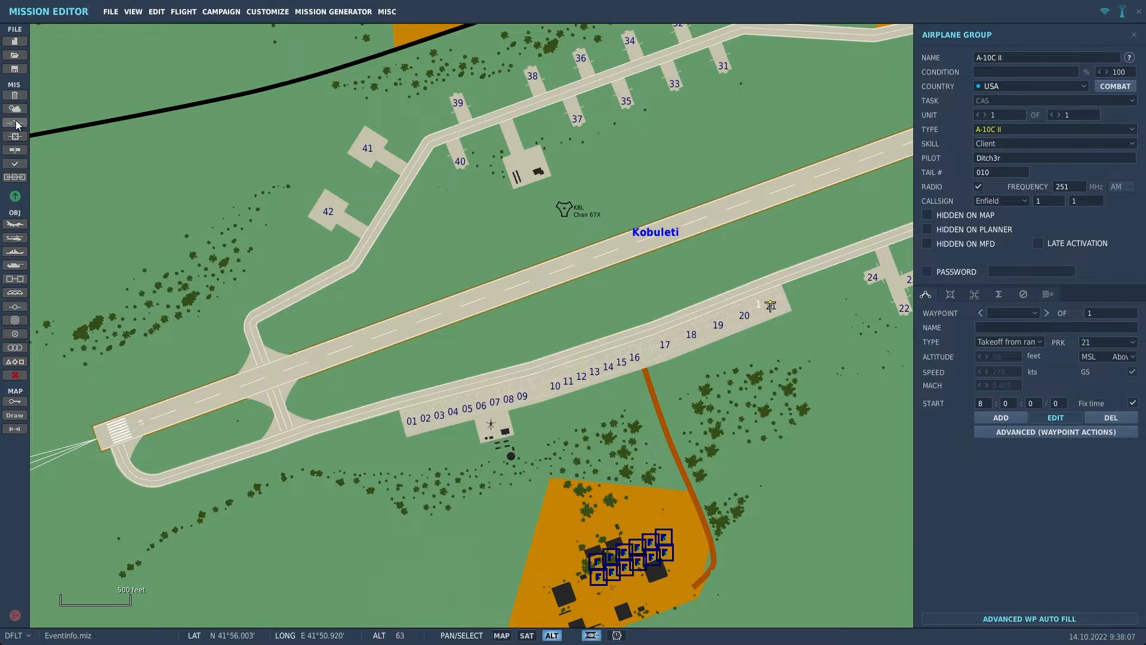
pyautogui.click(14, 124)
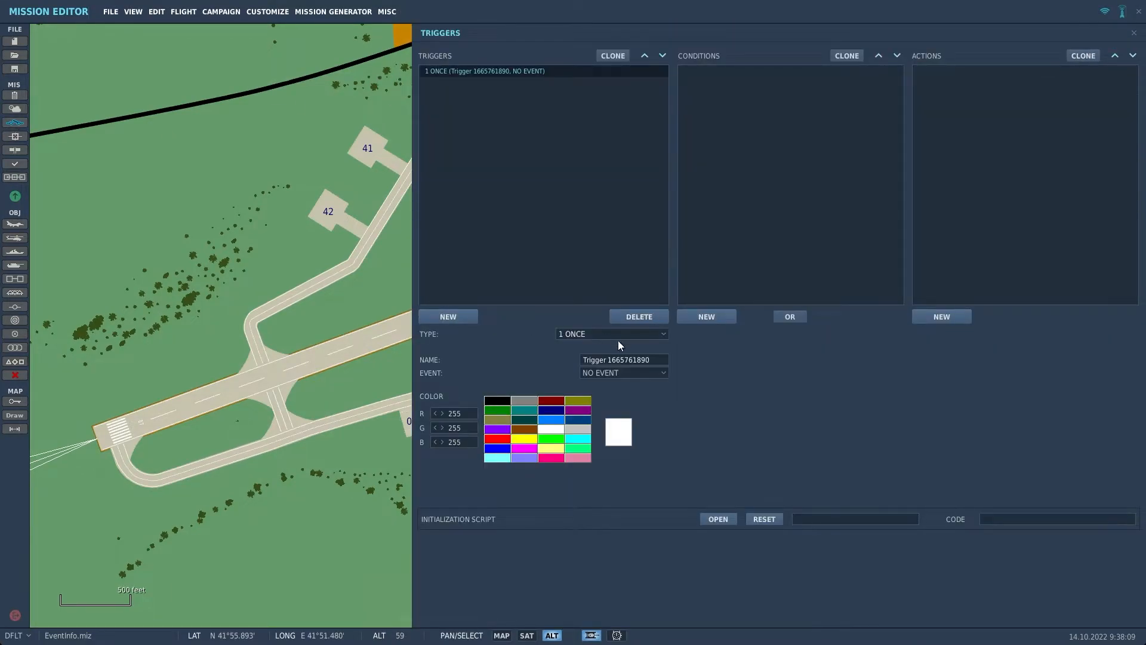
pyautogui.write('EventScript')
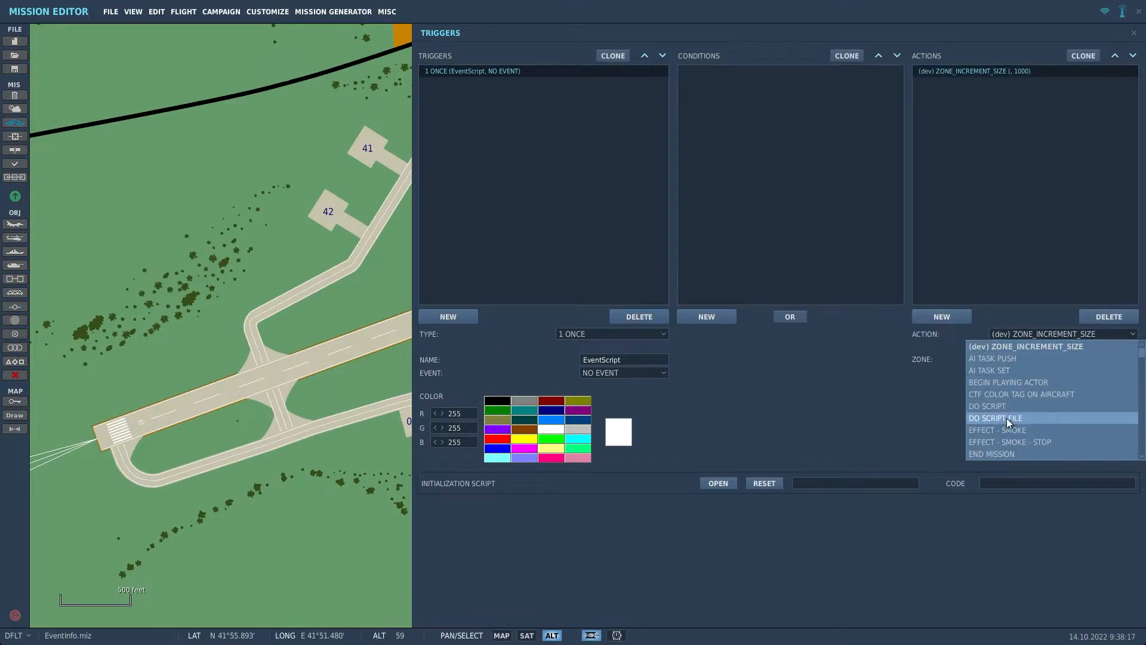
pyautogui.click(986, 406)
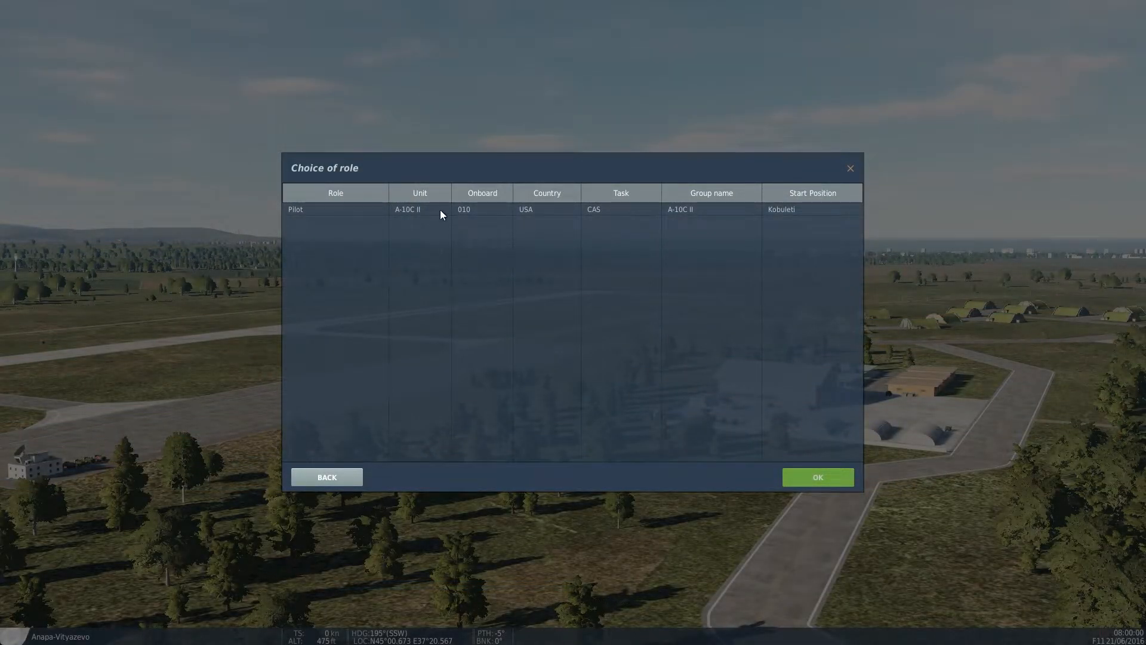
# - Take the A-10C II pilot slot and fly past the briefing into the mission
pyautogui.click(817, 476)
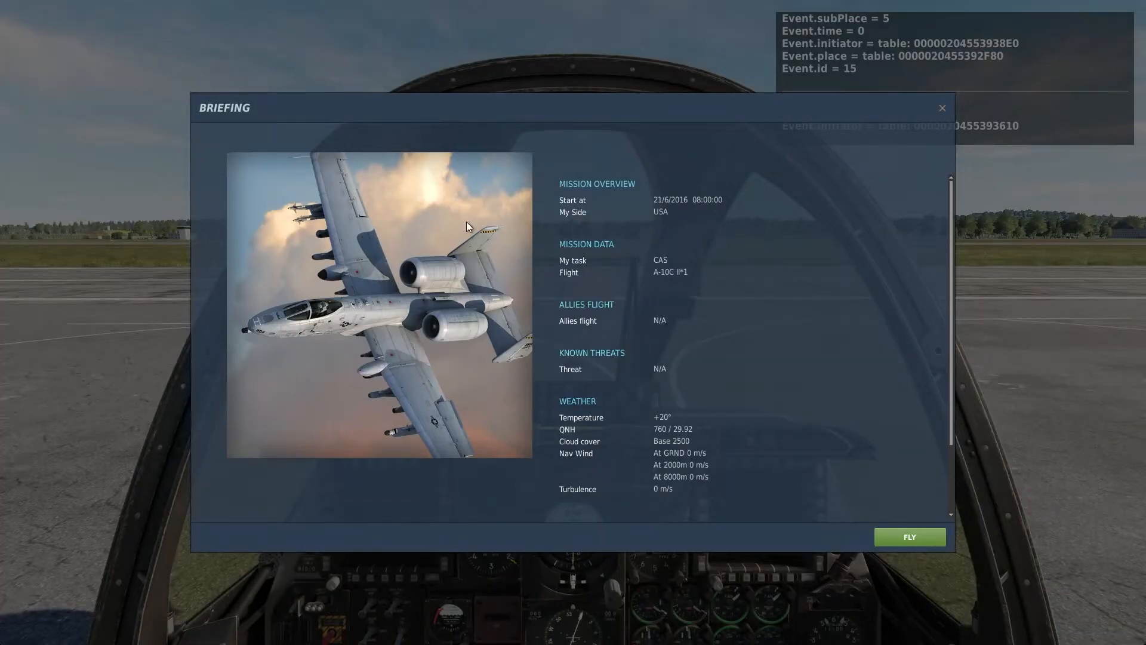
pyautogui.click(910, 536)
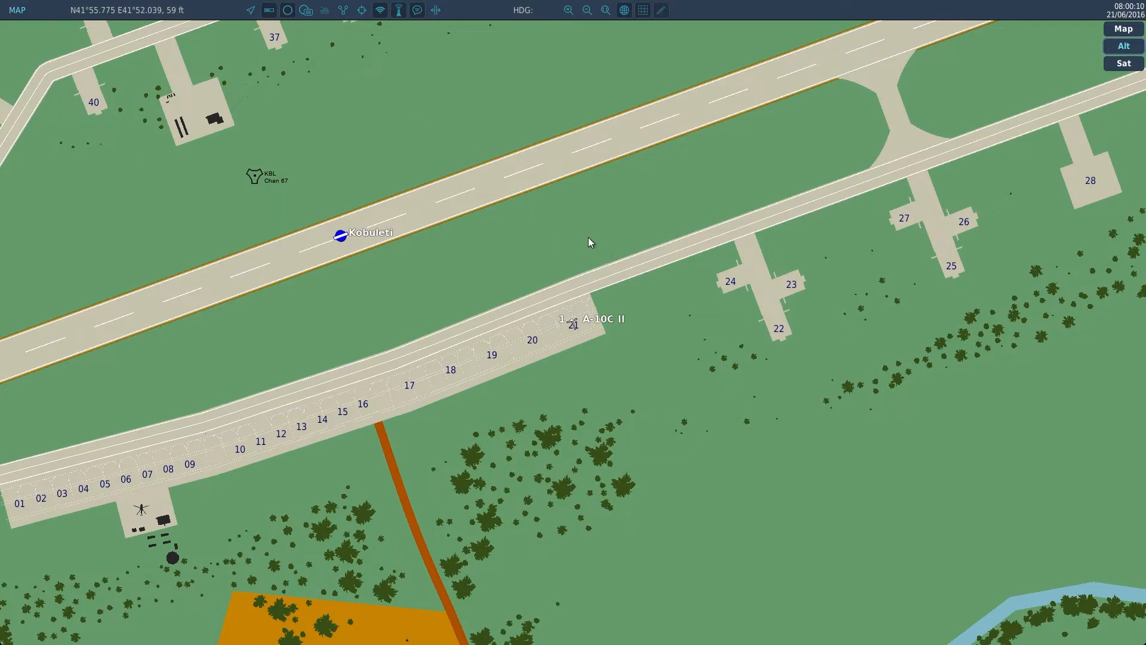
# - Drop a mark point beside the Kobuleti runway on the F10 map and close its edit box
pyautogui.click(589, 238)
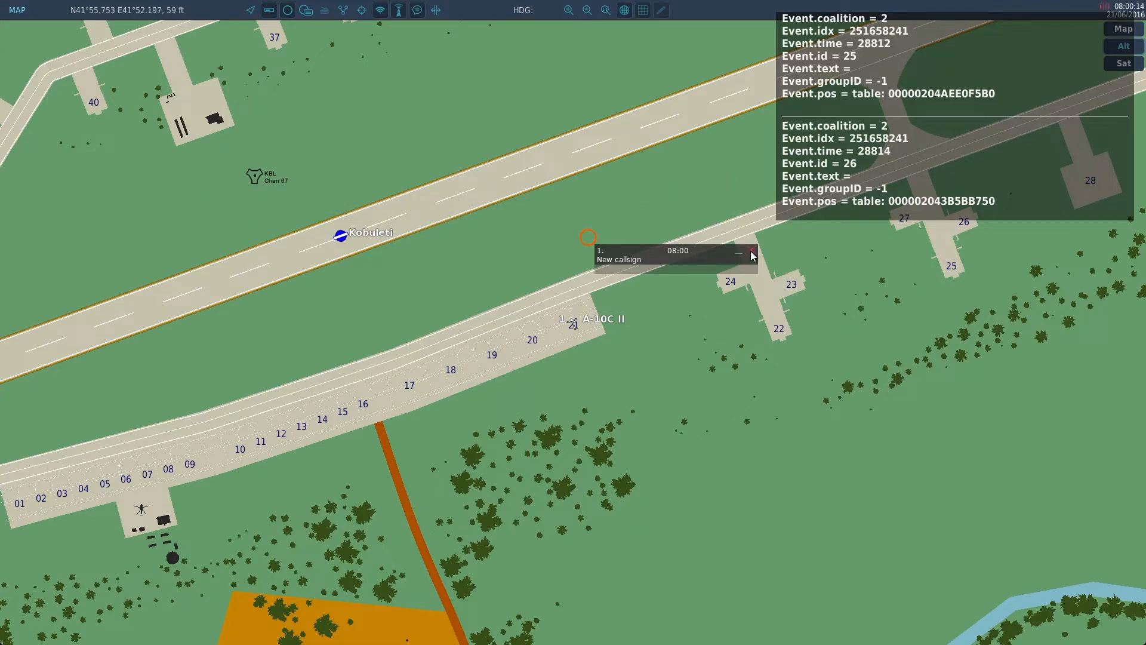
pyautogui.click(752, 254)
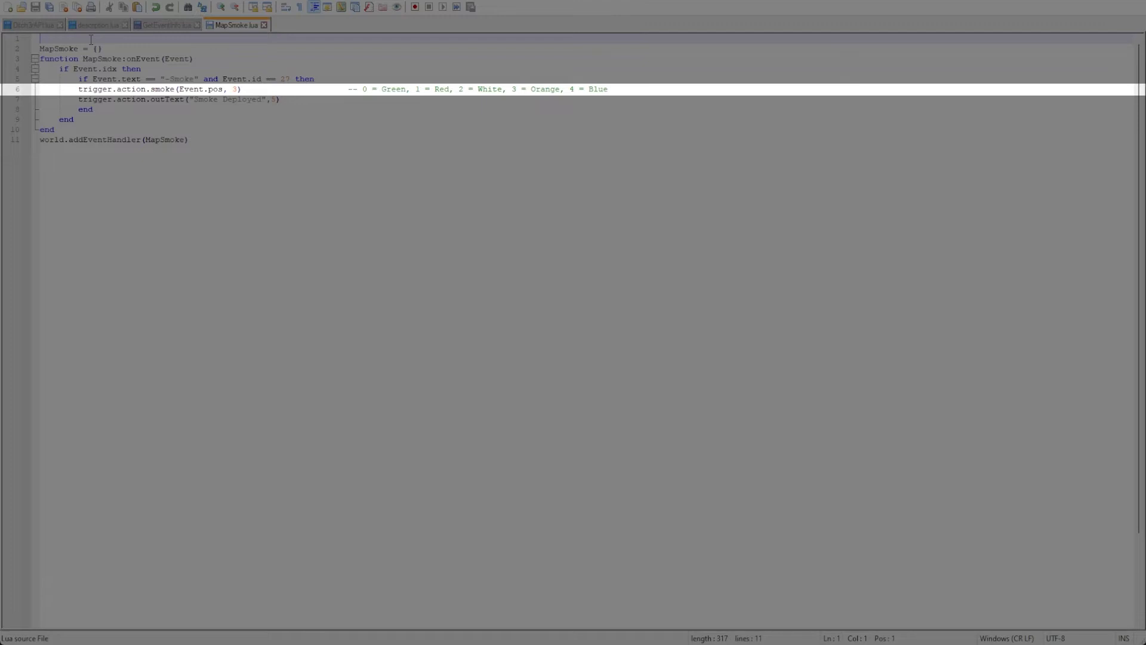
pyautogui.moveTo(324, 43)
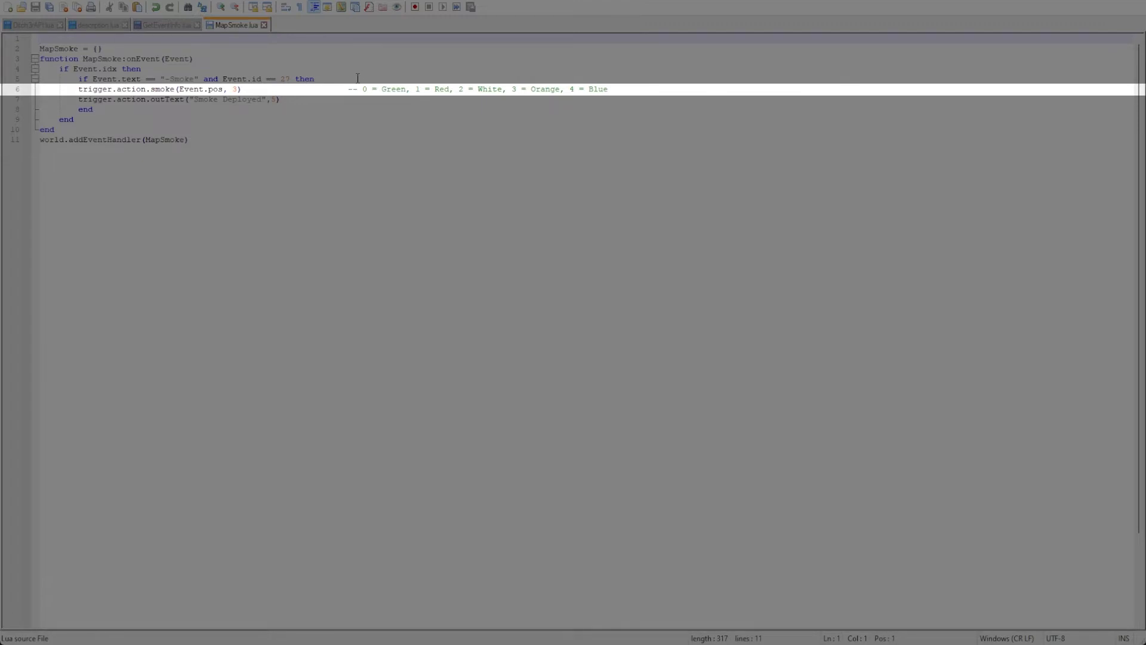
pyautogui.moveTo(376, 61)
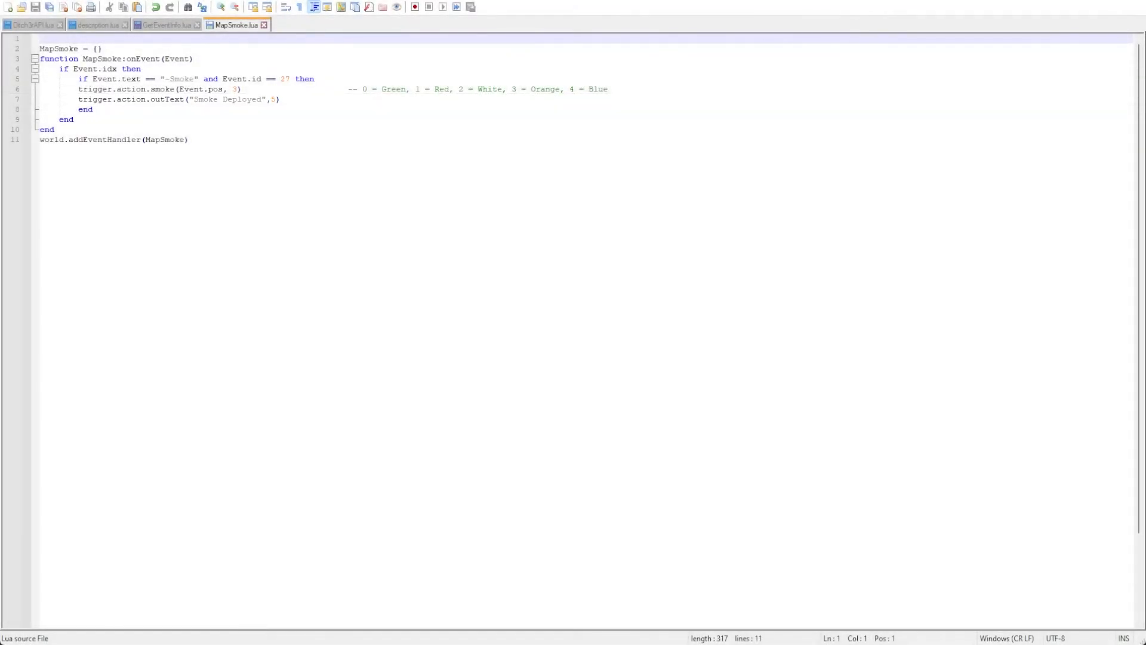
# - Save the reviewed MapSmoke.lua smoke-on-mark handler
pyautogui.press('ctrl+a')
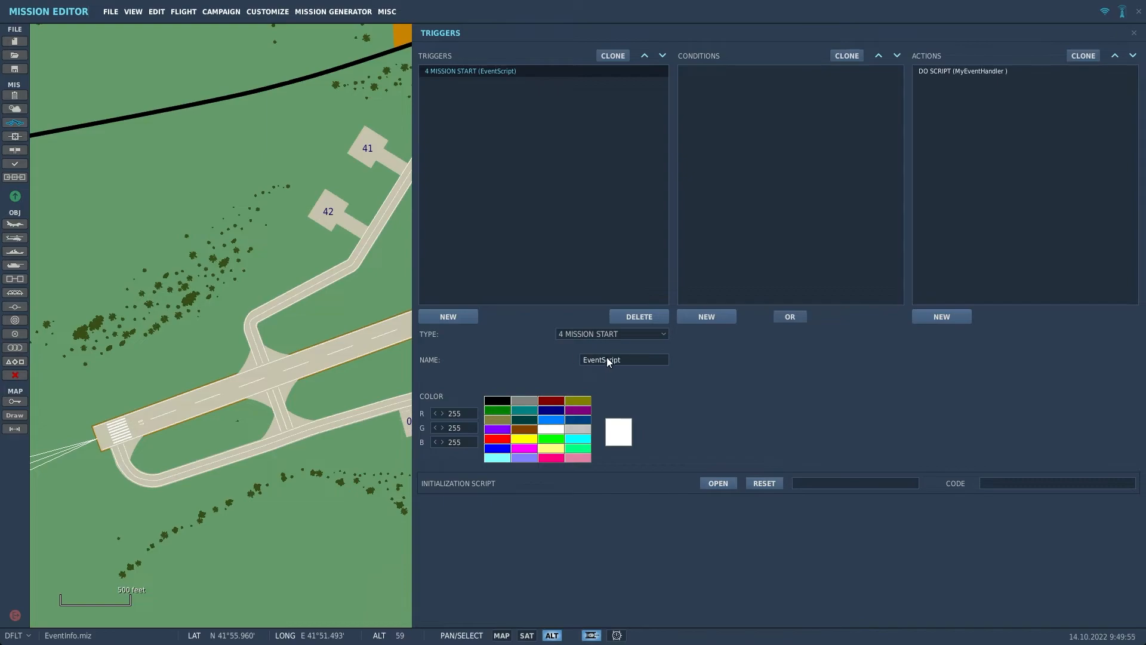
# - Rename the MISSION START trigger to MapSmoke
pyautogui.write('Map')
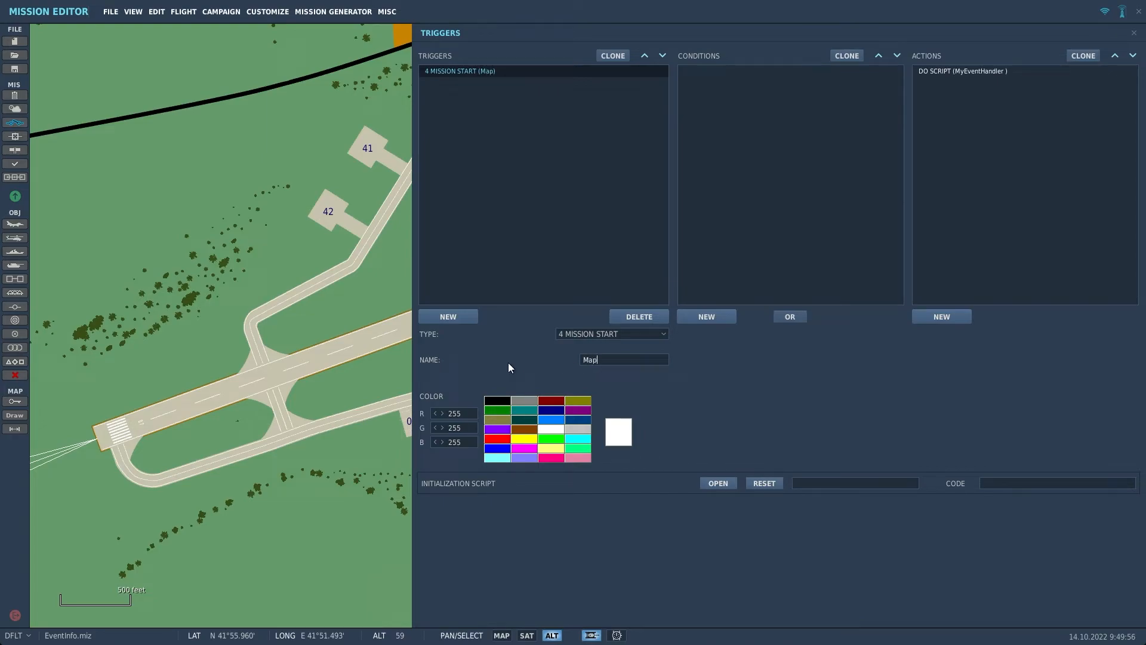
pyautogui.write('Smoke')
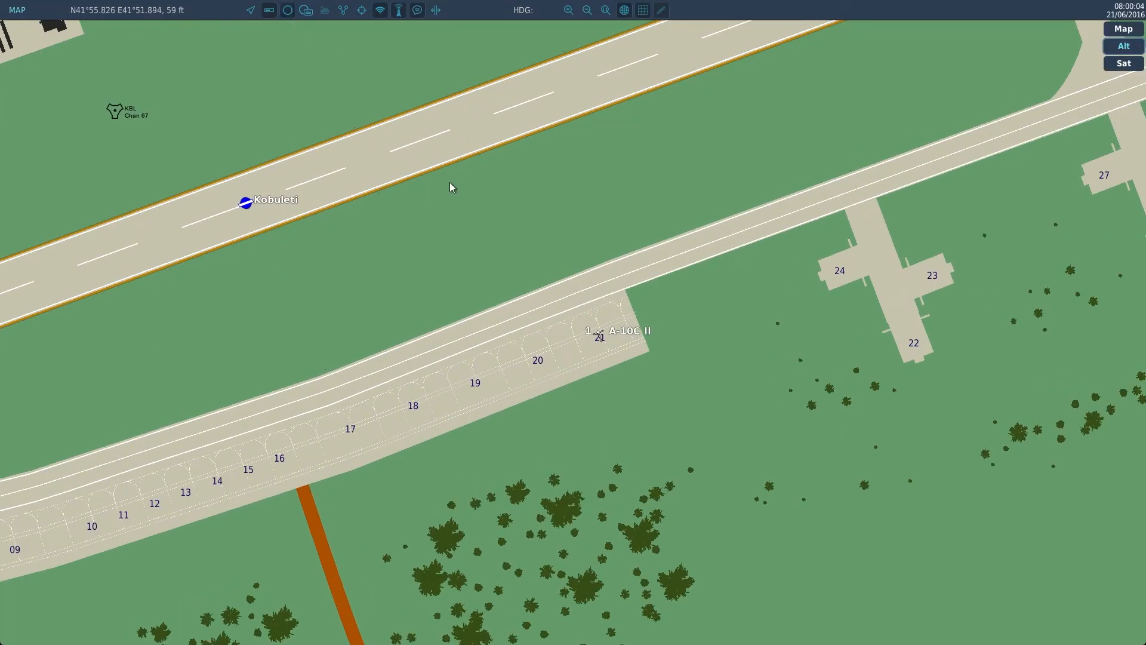
pyautogui.moveTo(580, 298)
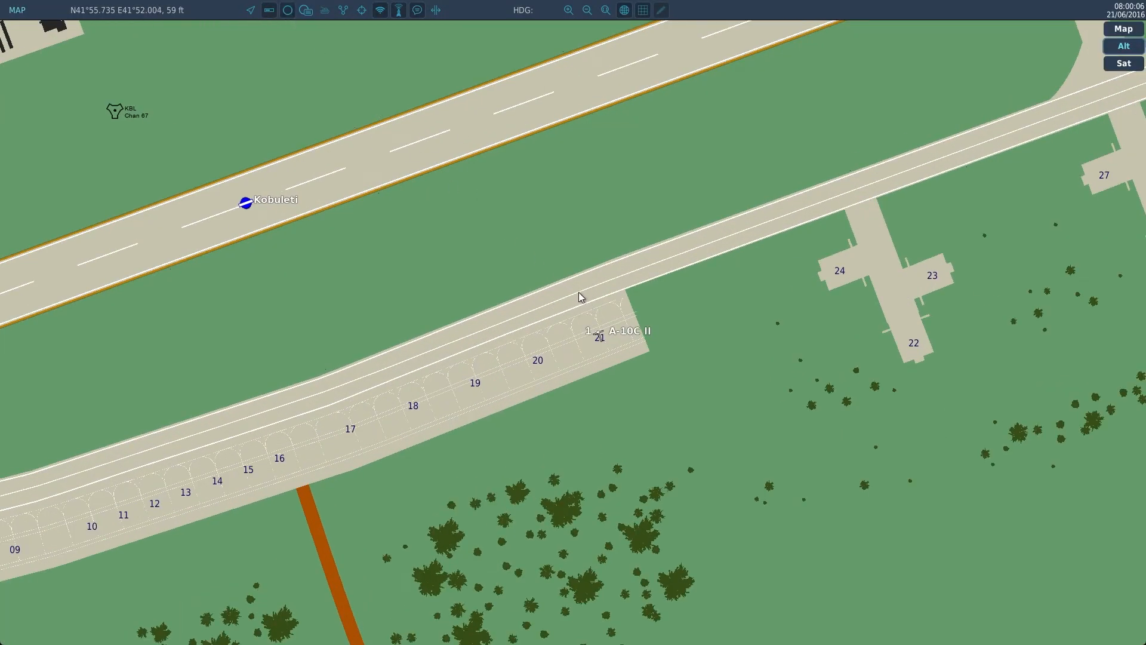
# - Drop a new mark point above parking spot 21 on the Kobuleti map
pyautogui.click(579, 291)
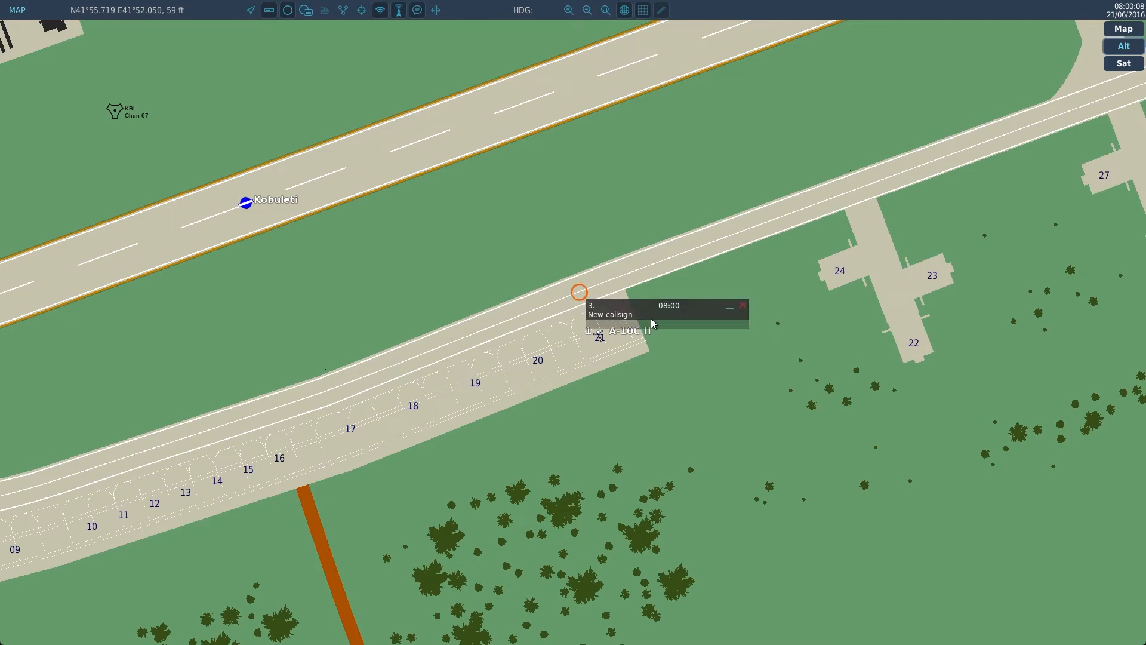